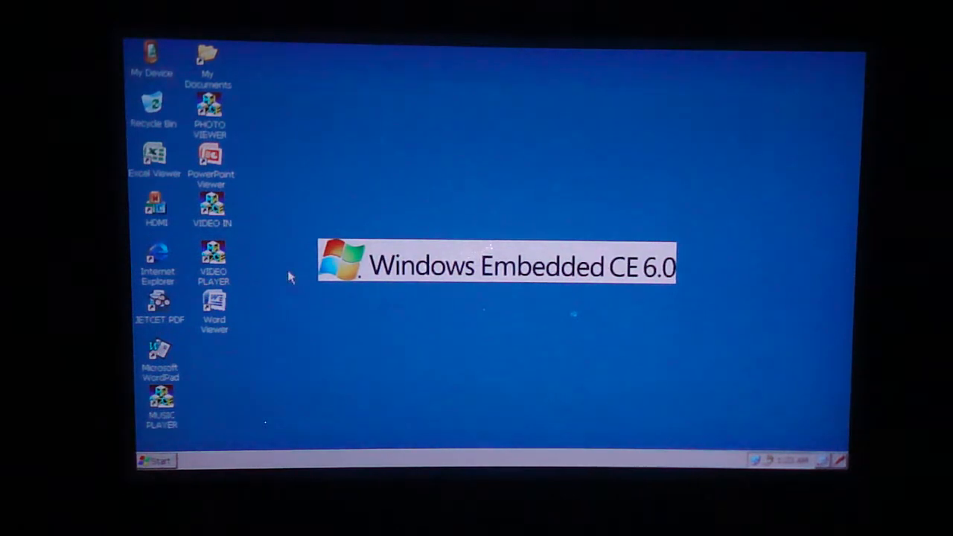
mouse_move(750, 404)
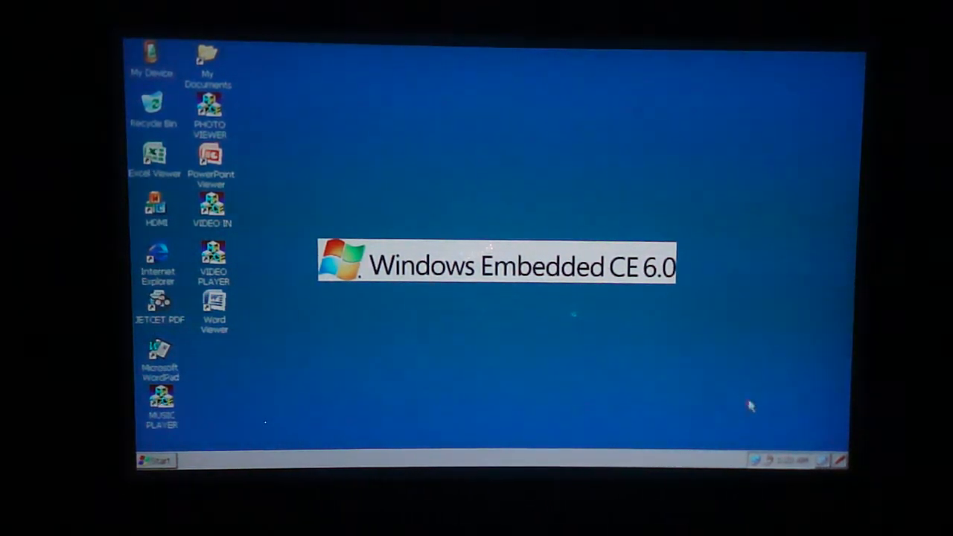
- Open the Start menu and dismiss it again
left_click(155, 460)
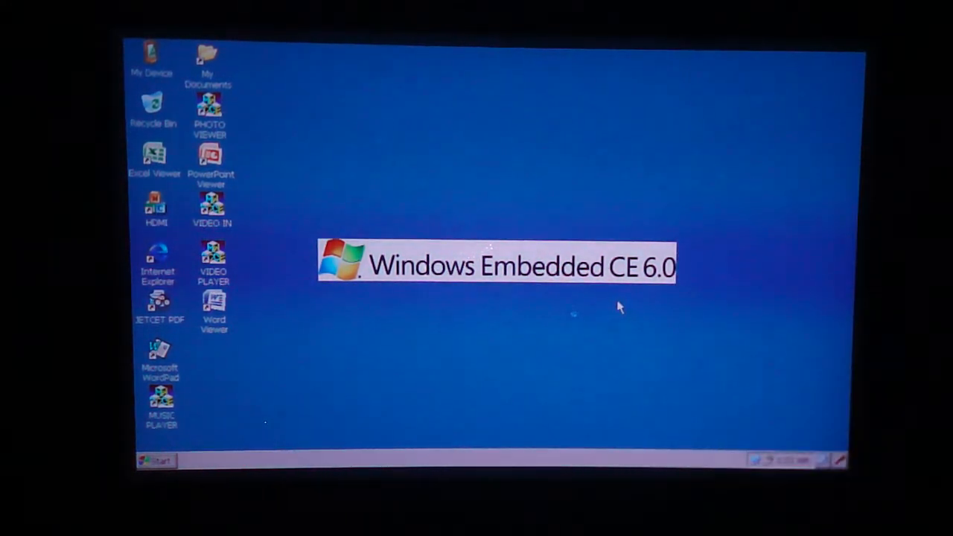
left_click(155, 461)
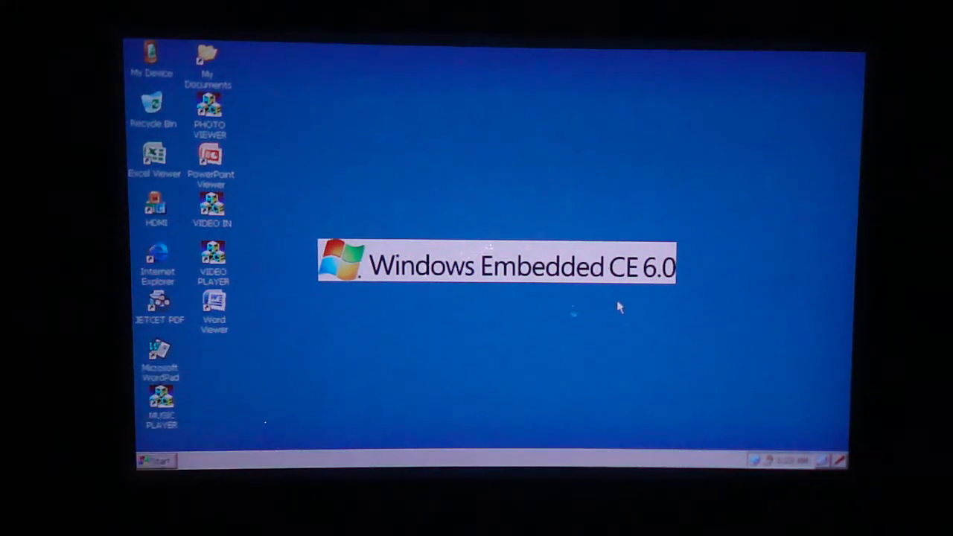
left_click(154, 460)
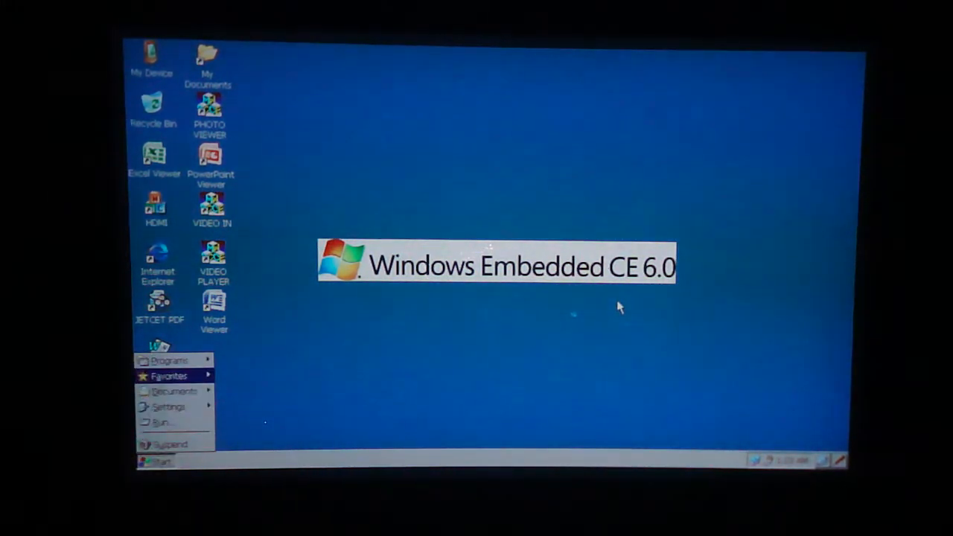
left_click(155, 461)
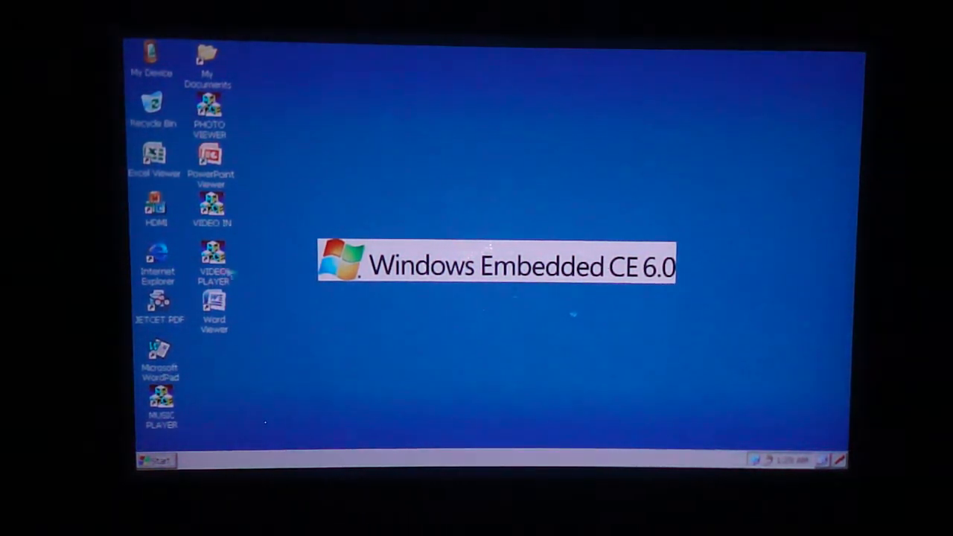
- Browse the Programs list, then launch Internet Explorer and hide the Input Panel
left_click(155, 460)
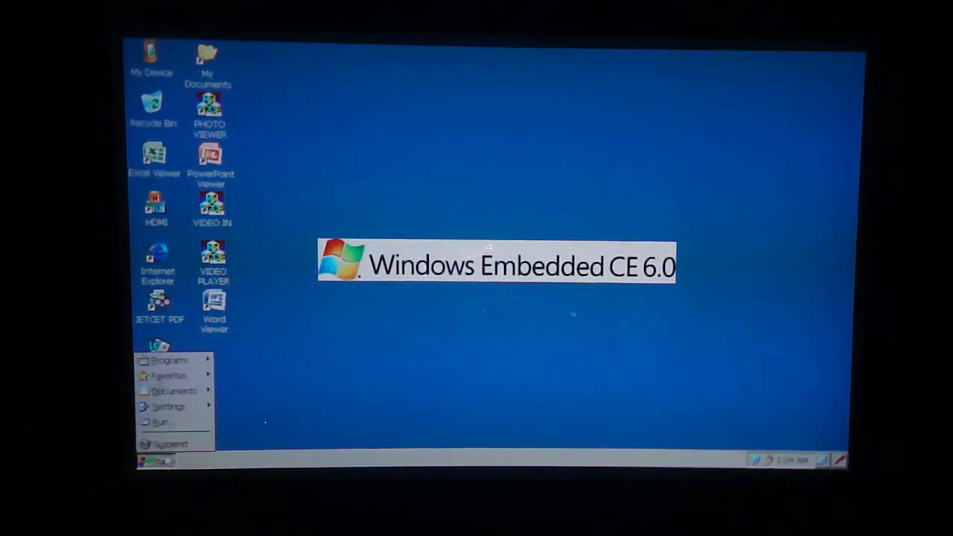
mouse_move(173, 391)
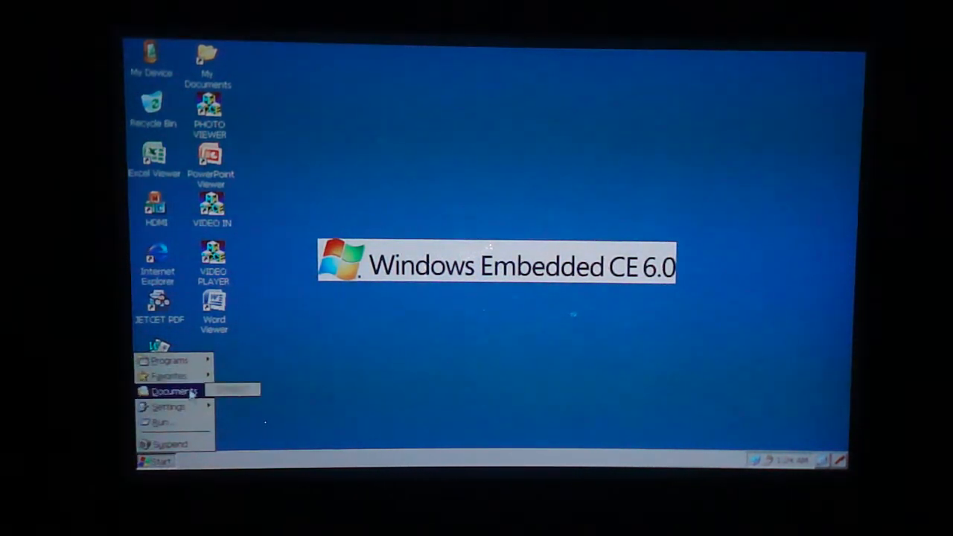
mouse_move(168, 376)
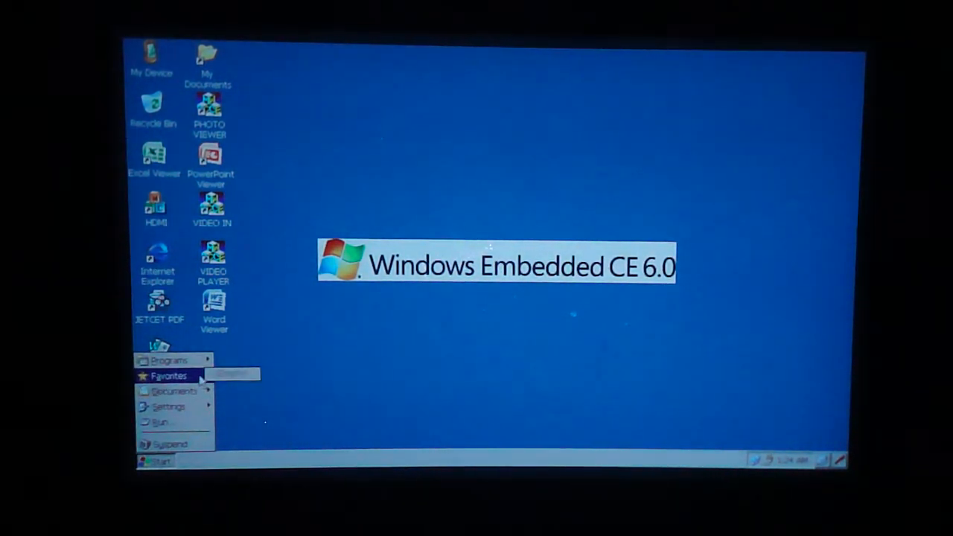
left_click(169, 360)
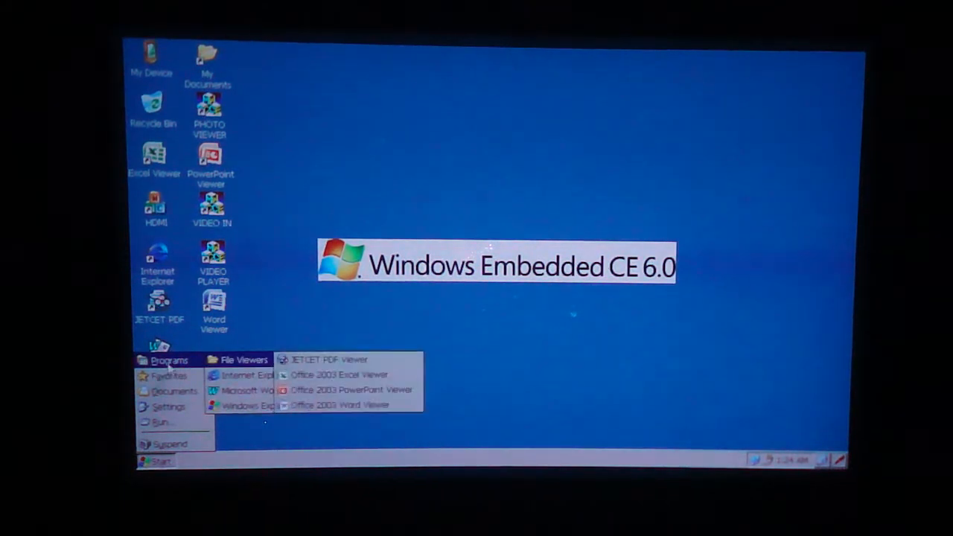
mouse_move(339, 405)
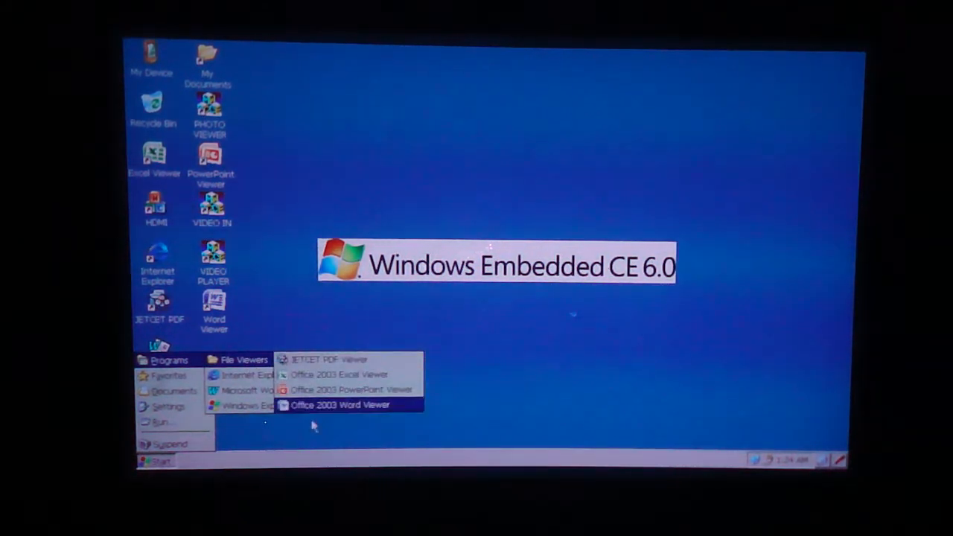
mouse_move(246, 374)
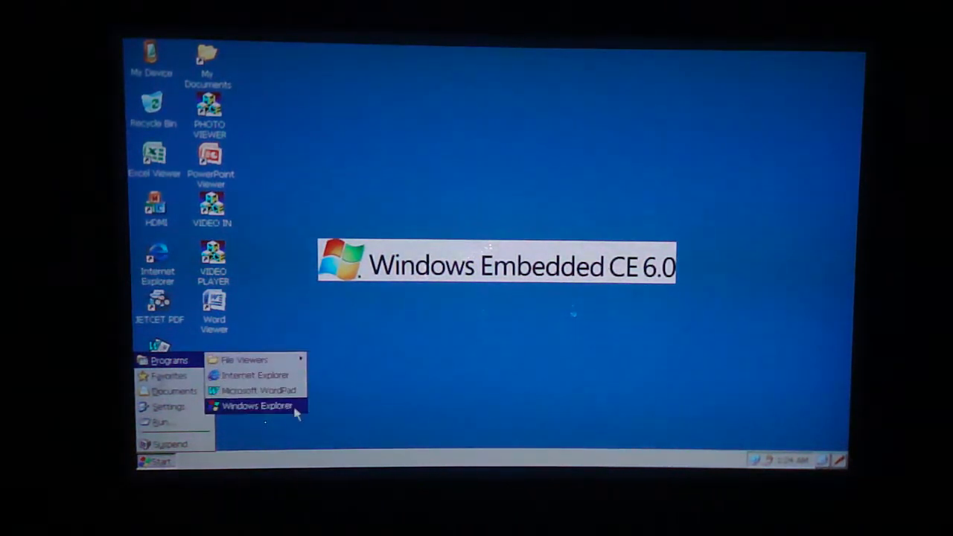
left_click(256, 406)
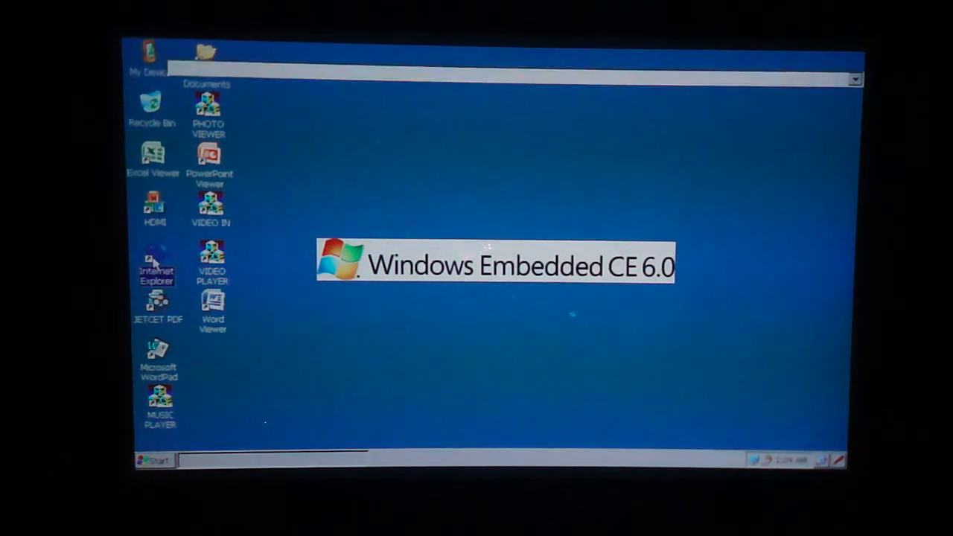
double_click(157, 260)
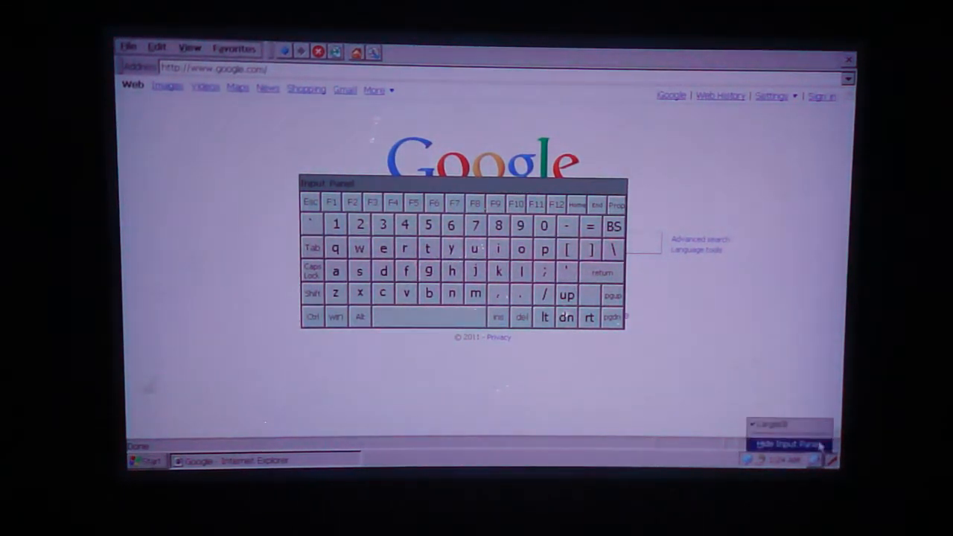
left_click(789, 443)
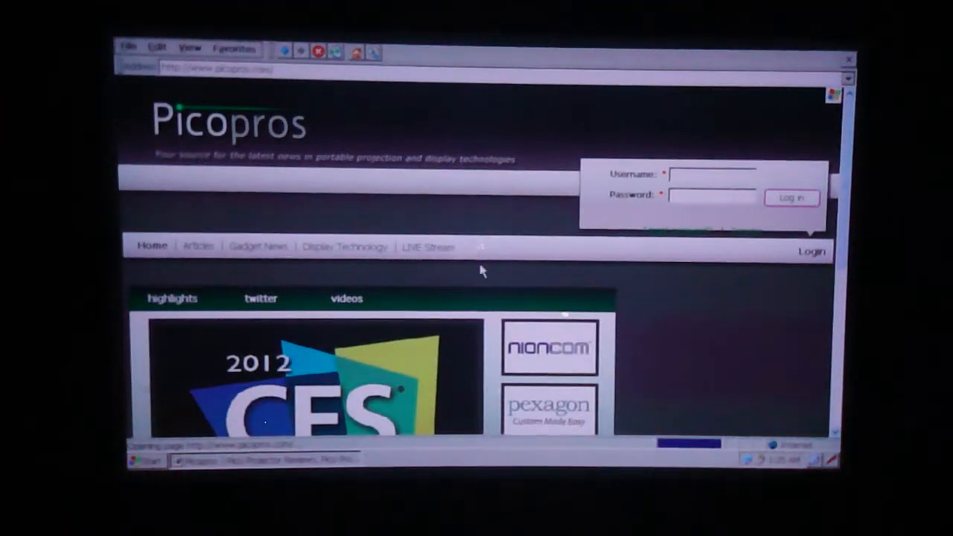
scroll("down", 3)
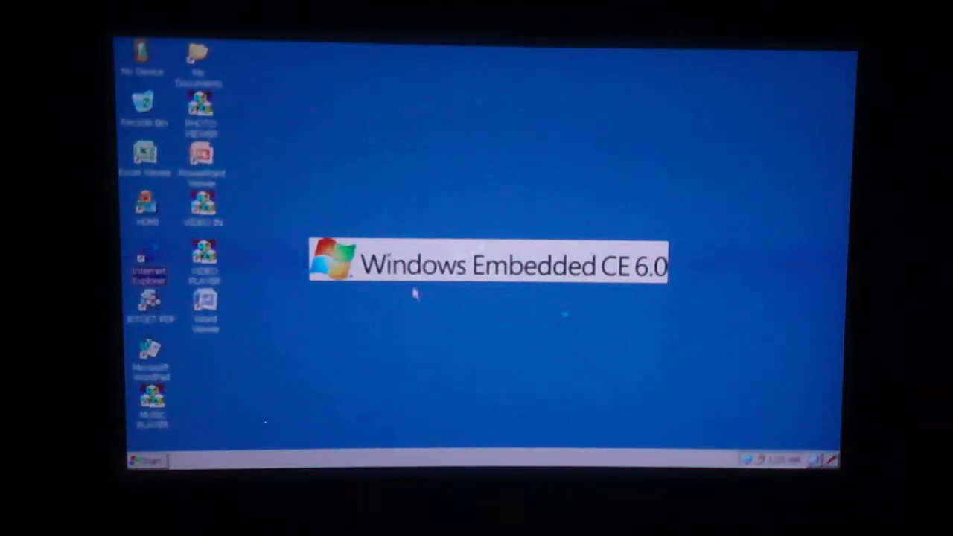
mouse_move(283, 386)
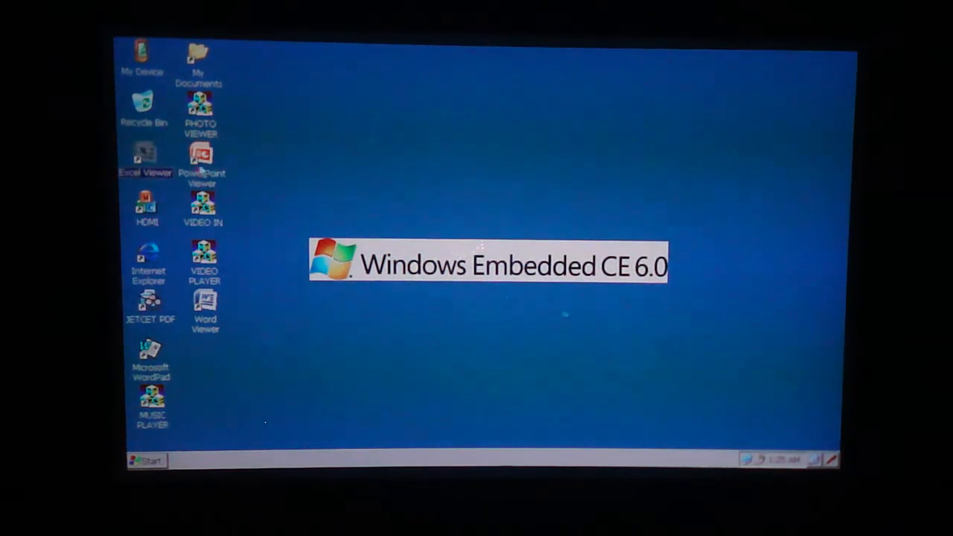
- Launch PowerPoint Viewer from the desktop icon and close its empty window
double_click(201, 157)
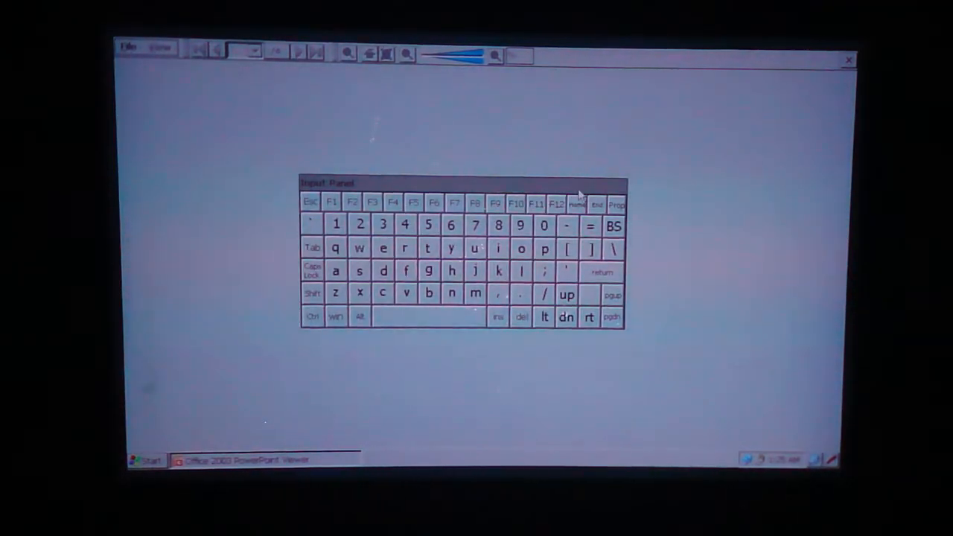
left_click(848, 60)
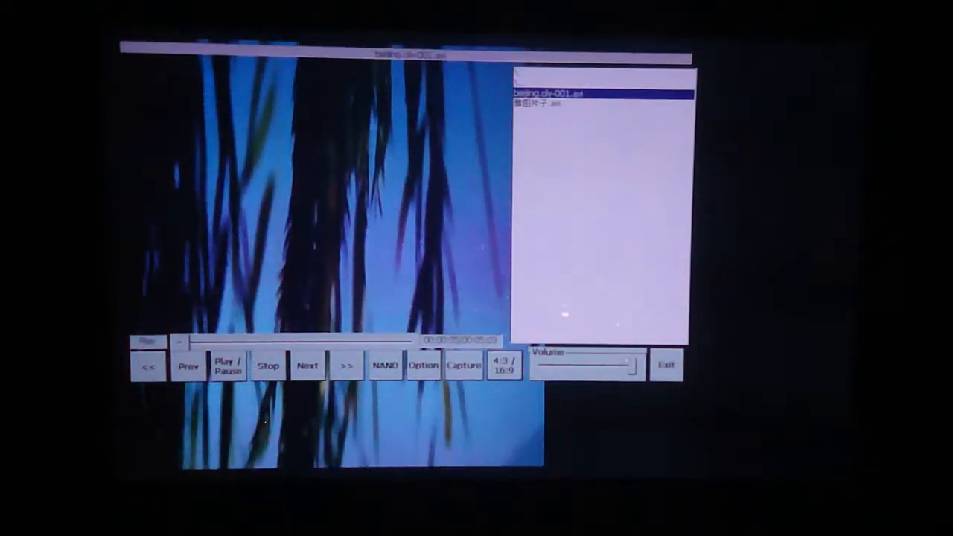
- Select the first clip in the Video Player playlist
left_click(226, 365)
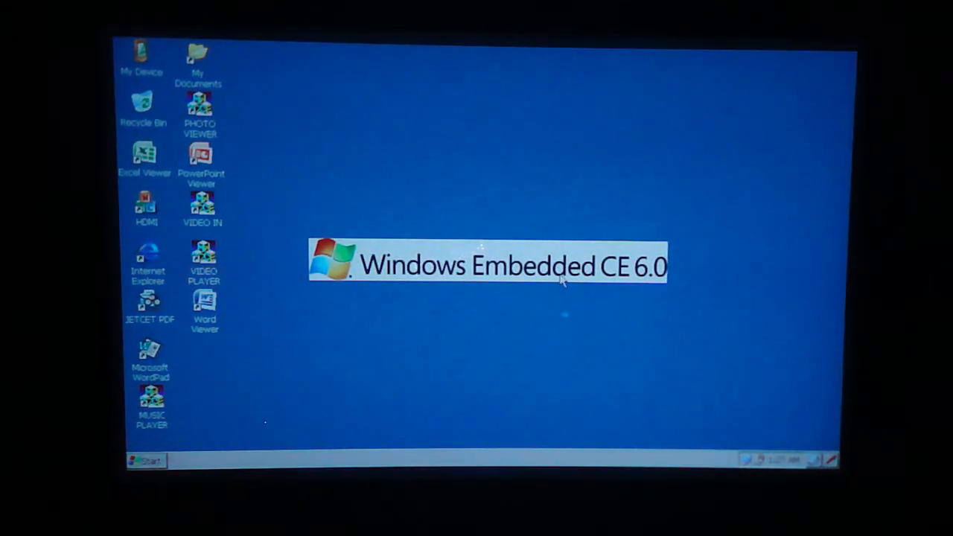
mouse_move(632, 188)
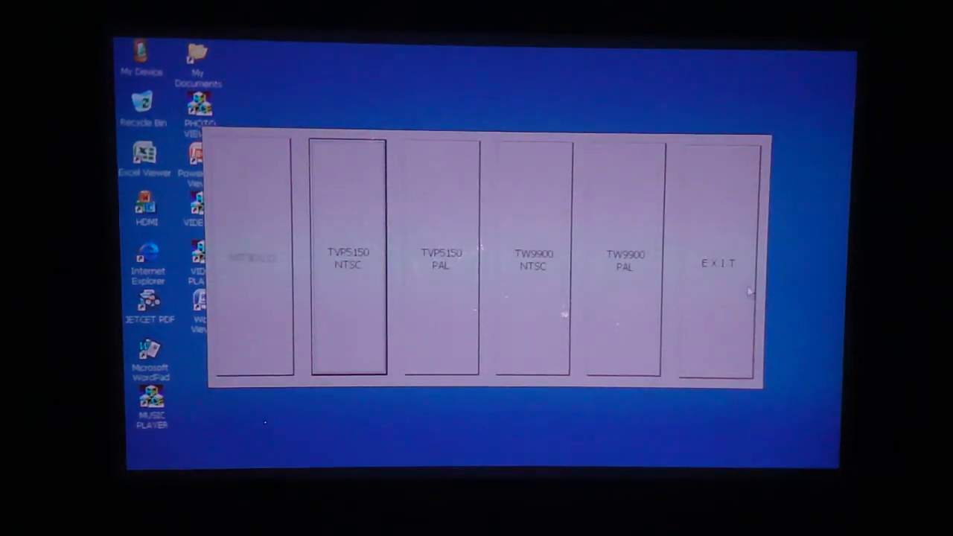
left_click(717, 263)
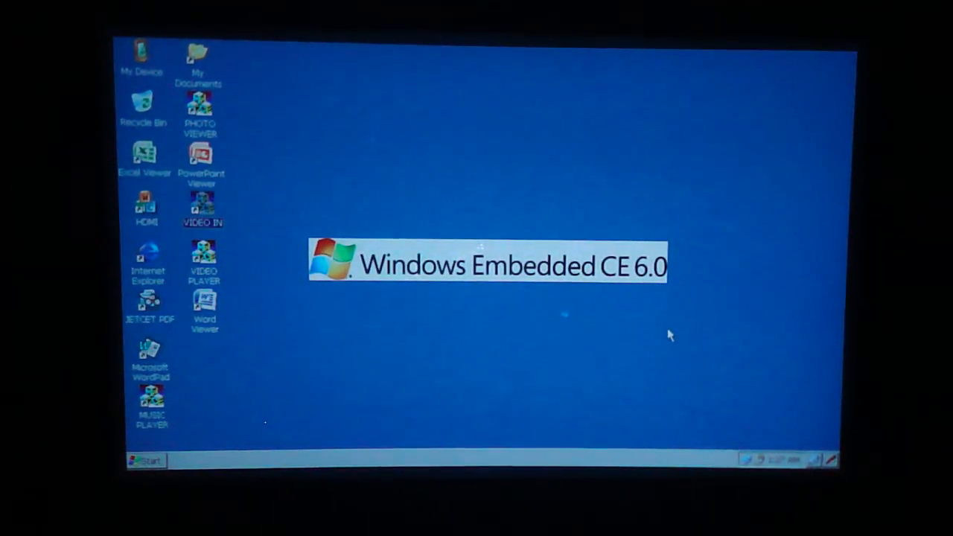
mouse_move(436, 344)
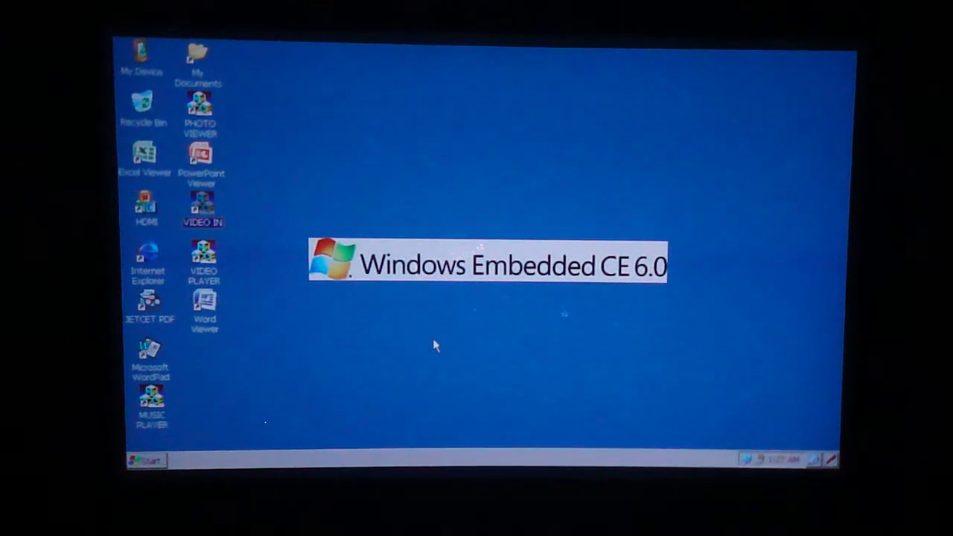